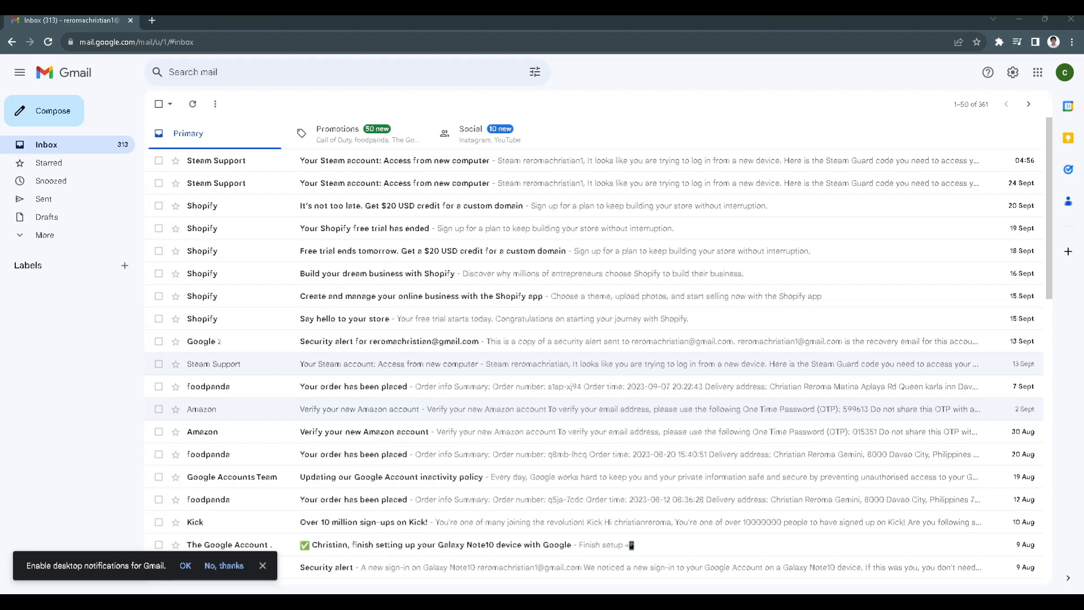
{"action": "mouse_move", "coordinate": [302, 245]}
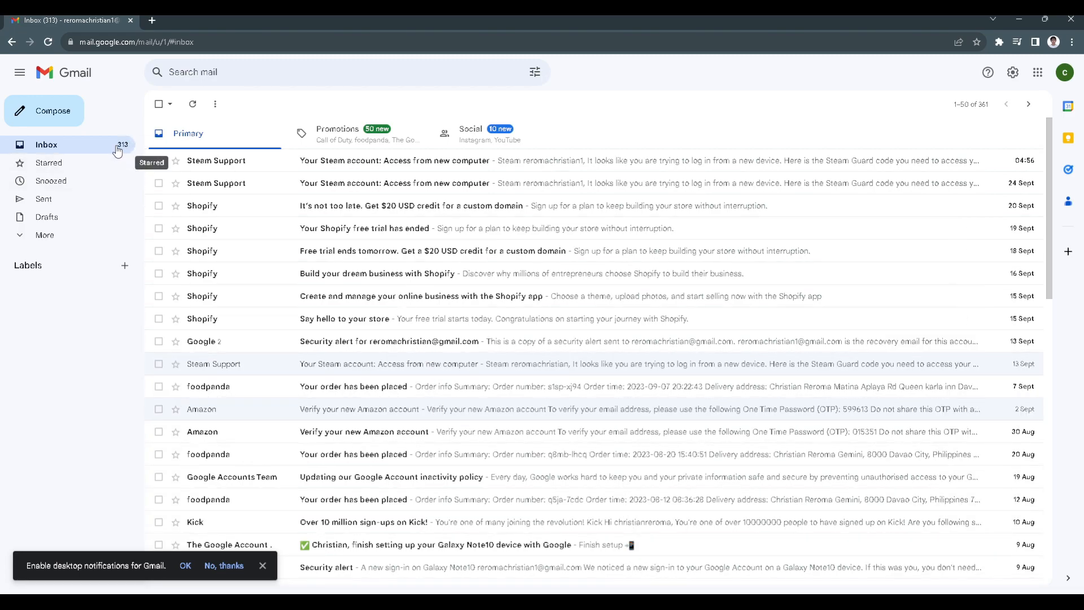
{"action": "mouse_move", "coordinate": [314, 243]}
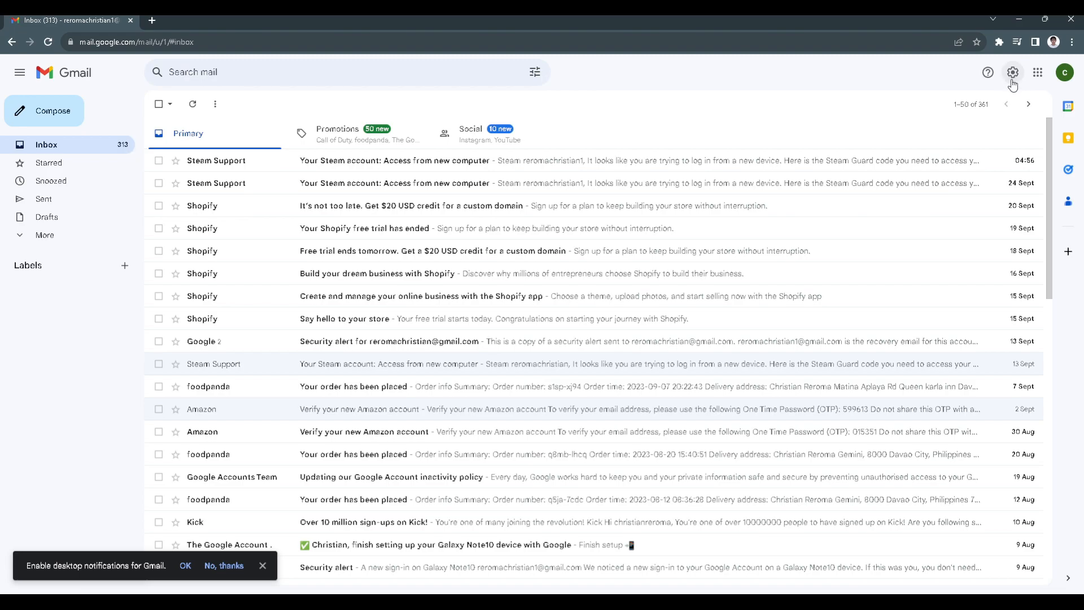
Enable the Updates inbox category in Settings' Inbox tab and save changes
{"action": "left_click", "coordinate": [1012, 72]}
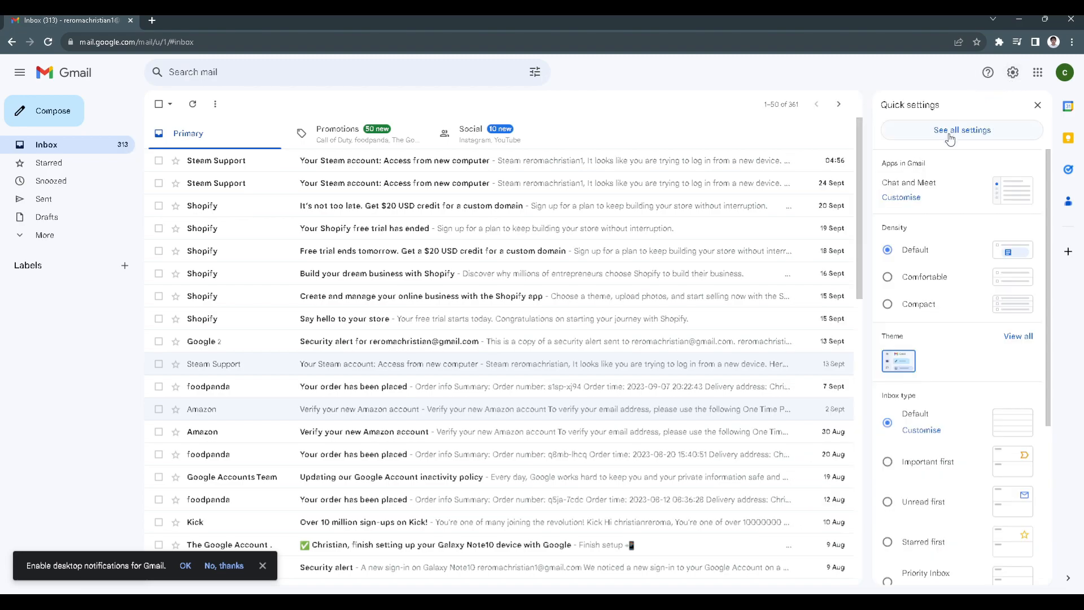
{"action": "left_click", "coordinate": [961, 130]}
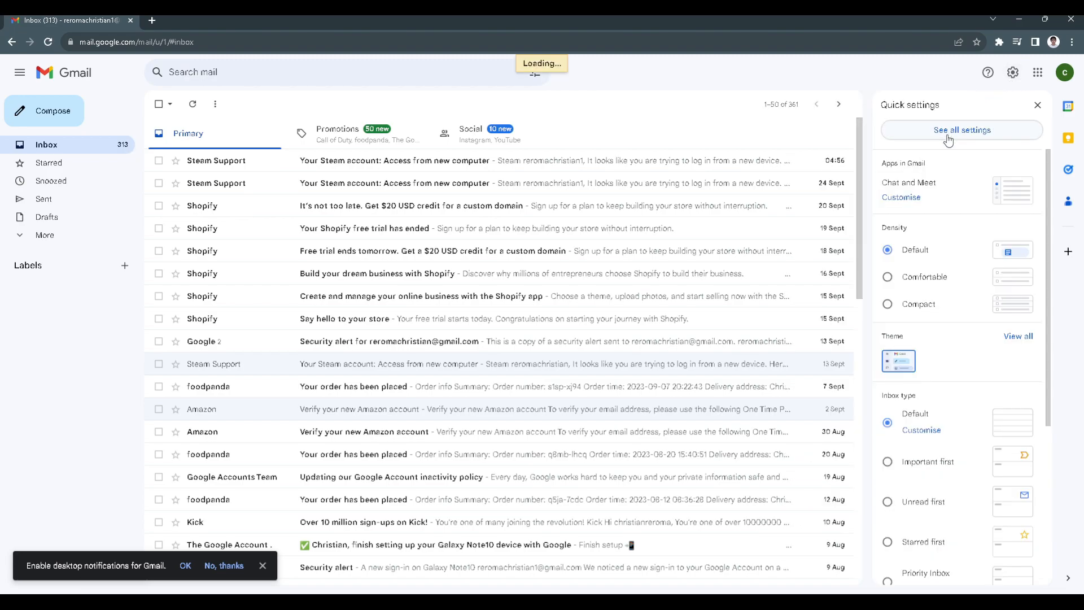
{"action": "left_click", "coordinate": [961, 130]}
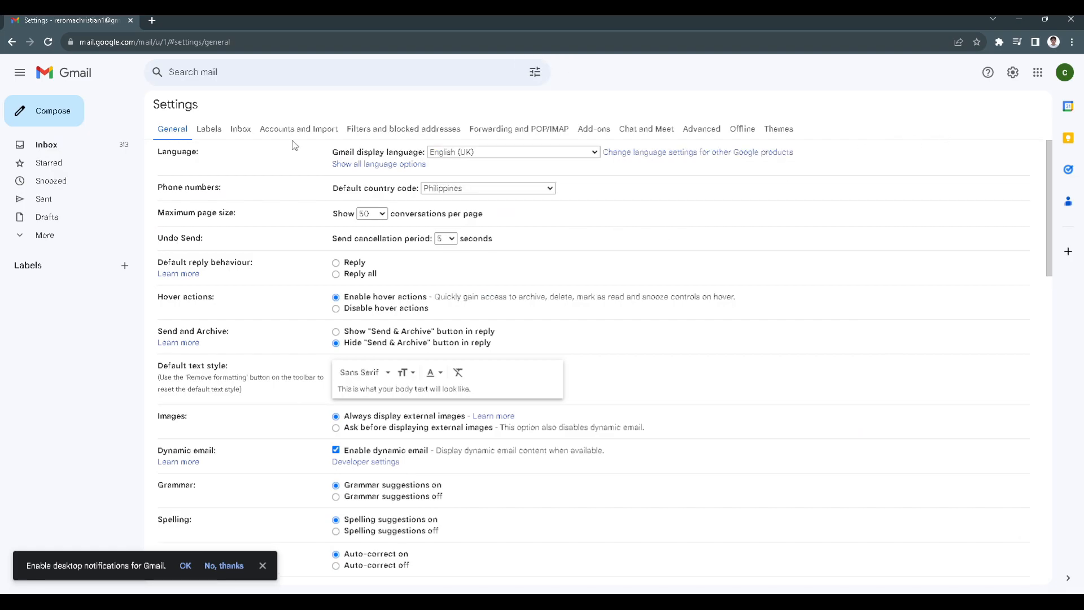
{"action": "mouse_move", "coordinate": [246, 145]}
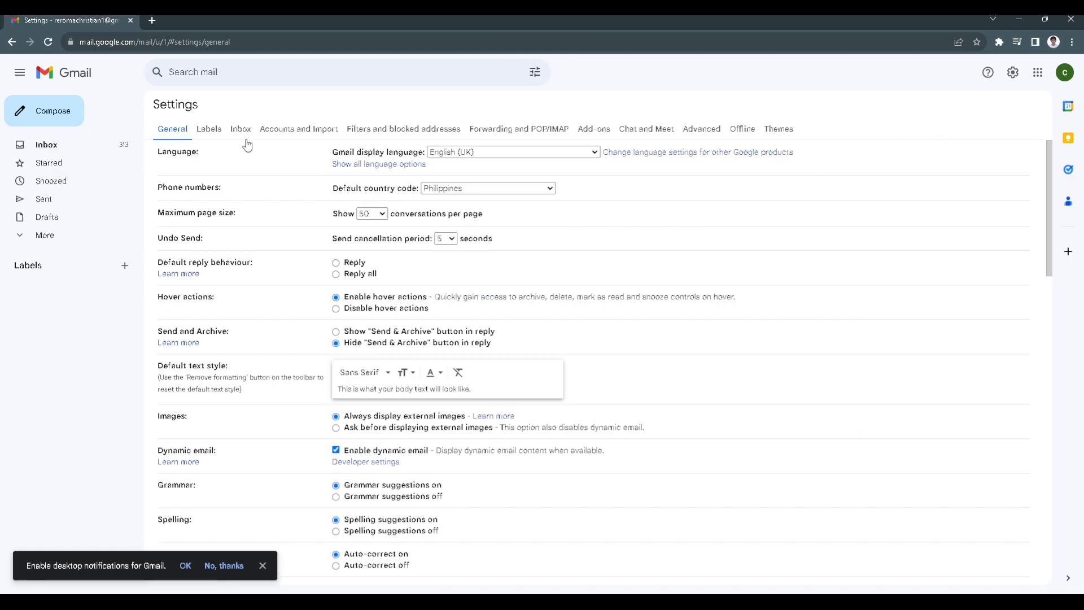
{"action": "left_click", "coordinate": [240, 128]}
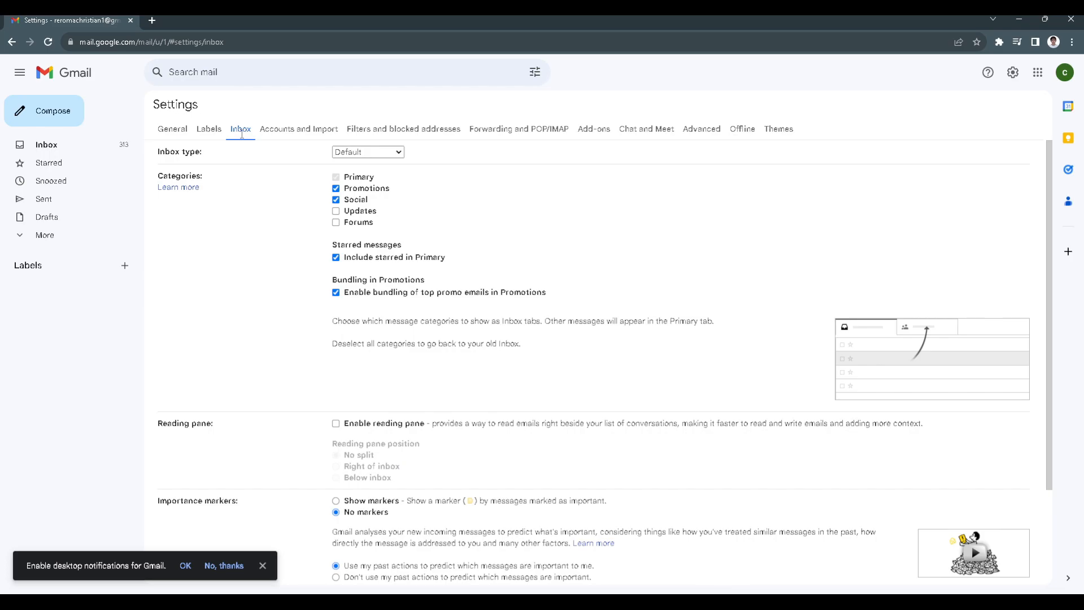
{"action": "mouse_move", "coordinate": [336, 213]}
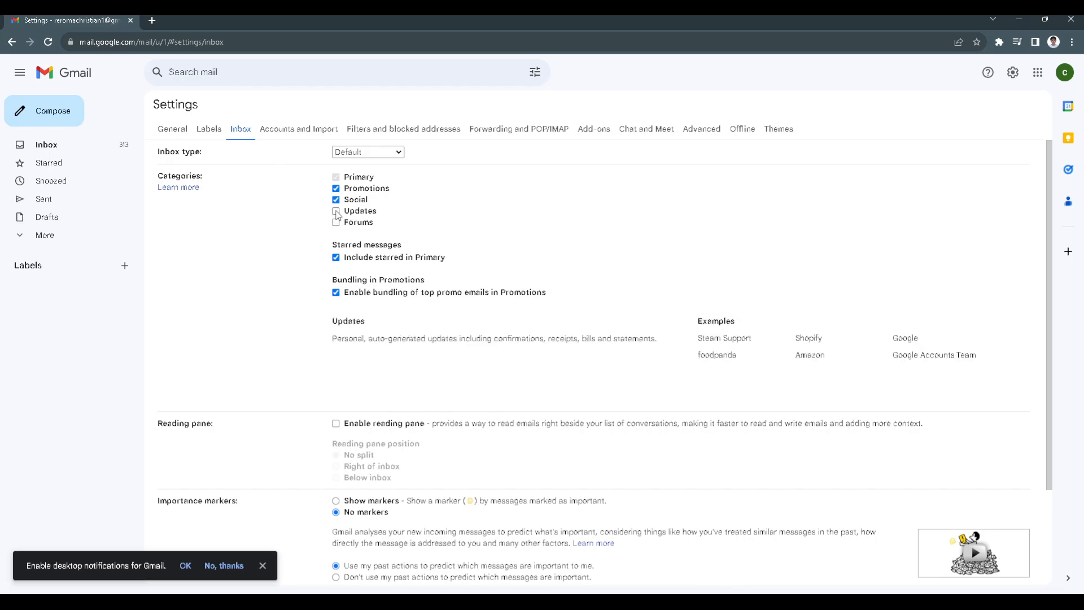
{"action": "left_click", "coordinate": [335, 211]}
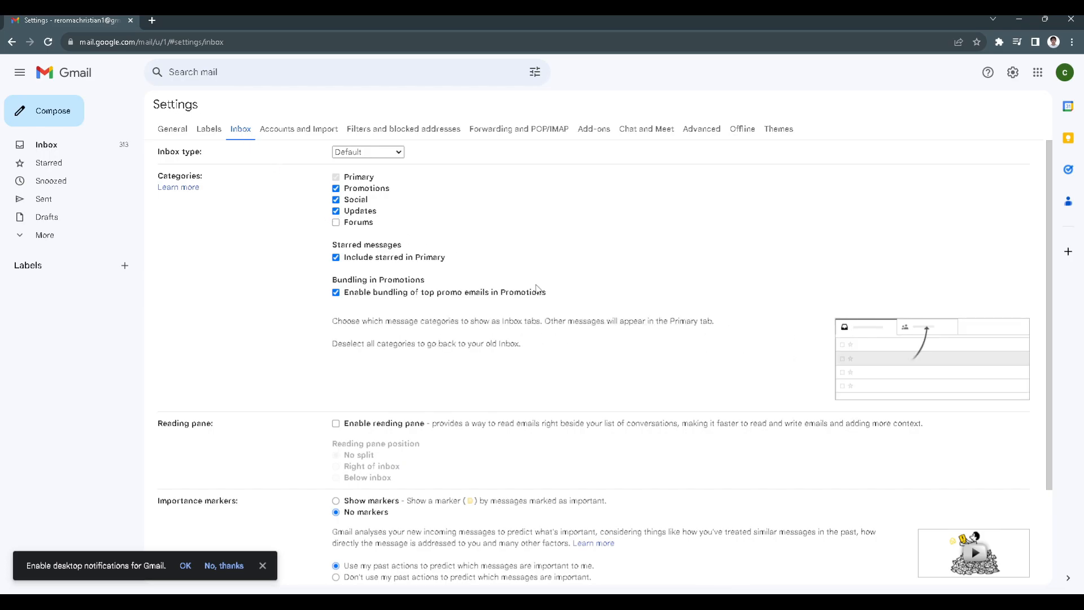
{"action": "scroll", "scroll_direction": "down", "scroll_amount": 3}
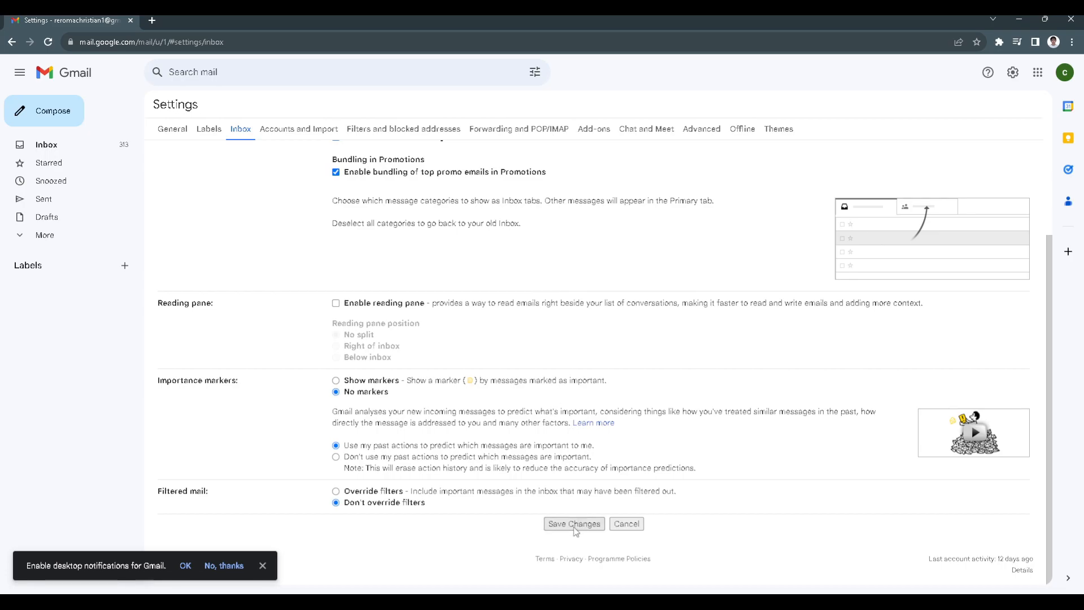
{"action": "left_click", "coordinate": [573, 523]}
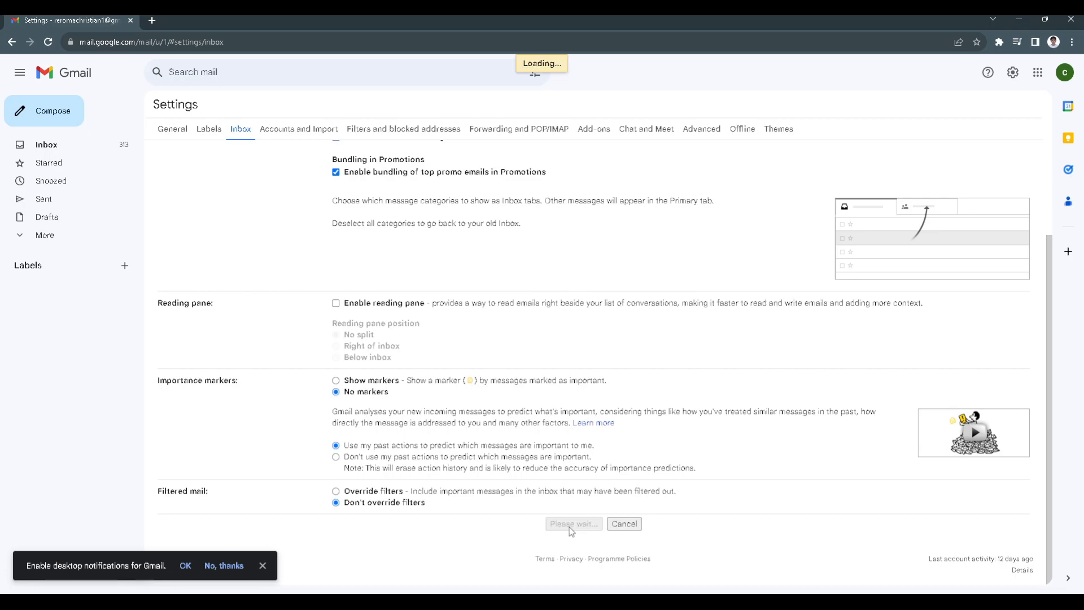
Open the new Updates tab to view the update emails
{"action": "left_click", "coordinate": [572, 523]}
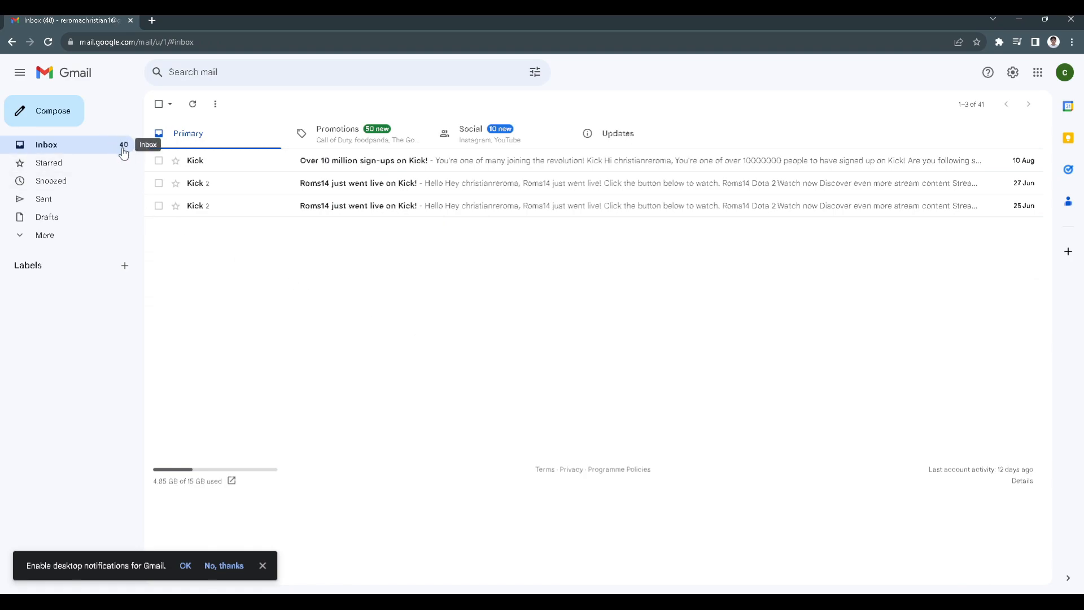
{"action": "mouse_move", "coordinate": [291, 249]}
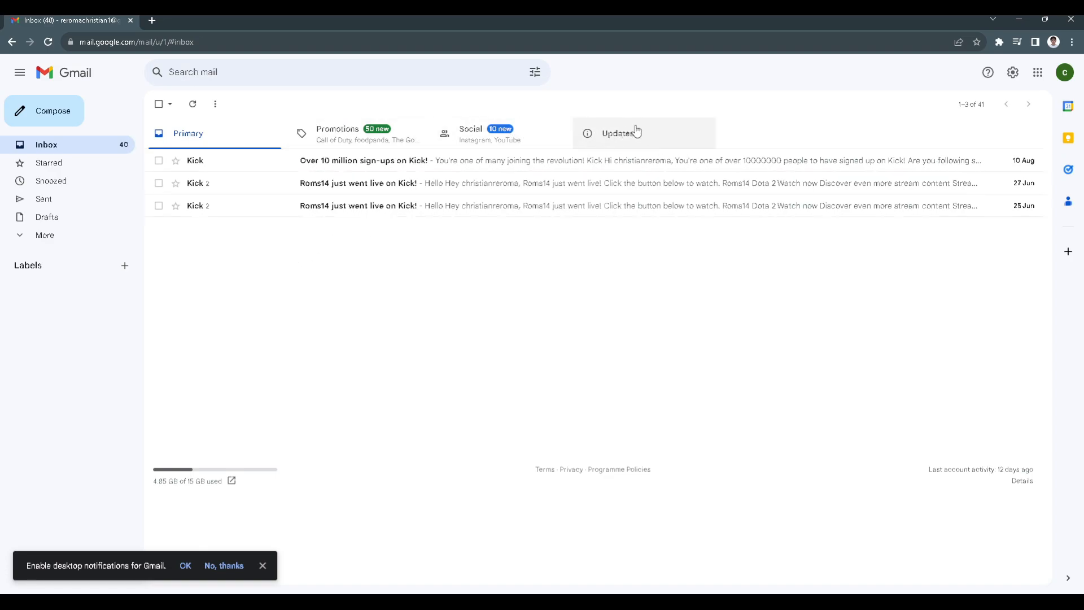
{"action": "mouse_move", "coordinate": [623, 139]}
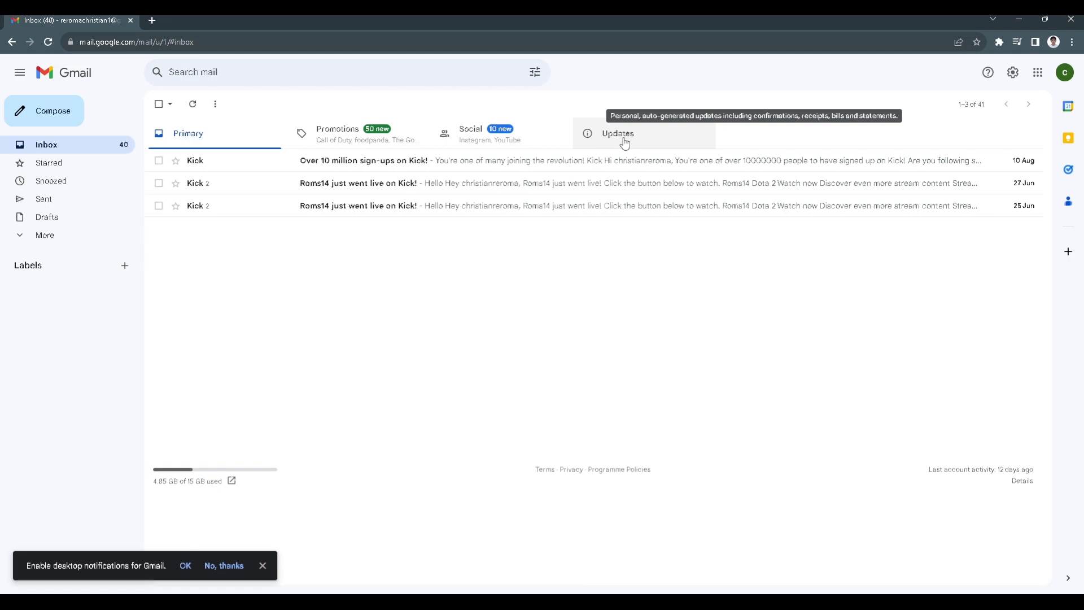
{"action": "left_click", "coordinate": [617, 133]}
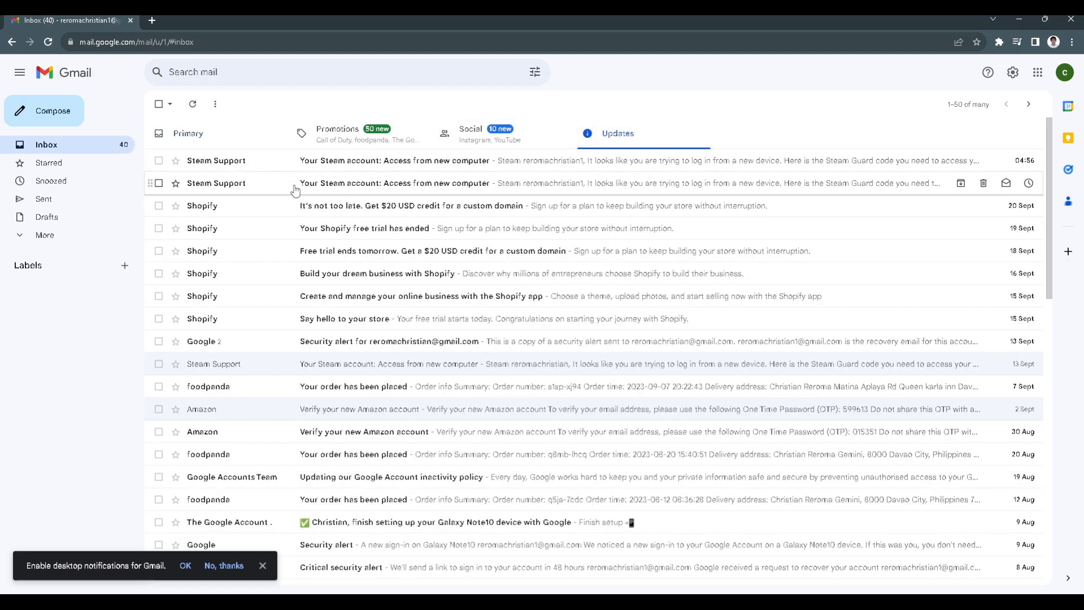
{"action": "mouse_move", "coordinate": [271, 192]}
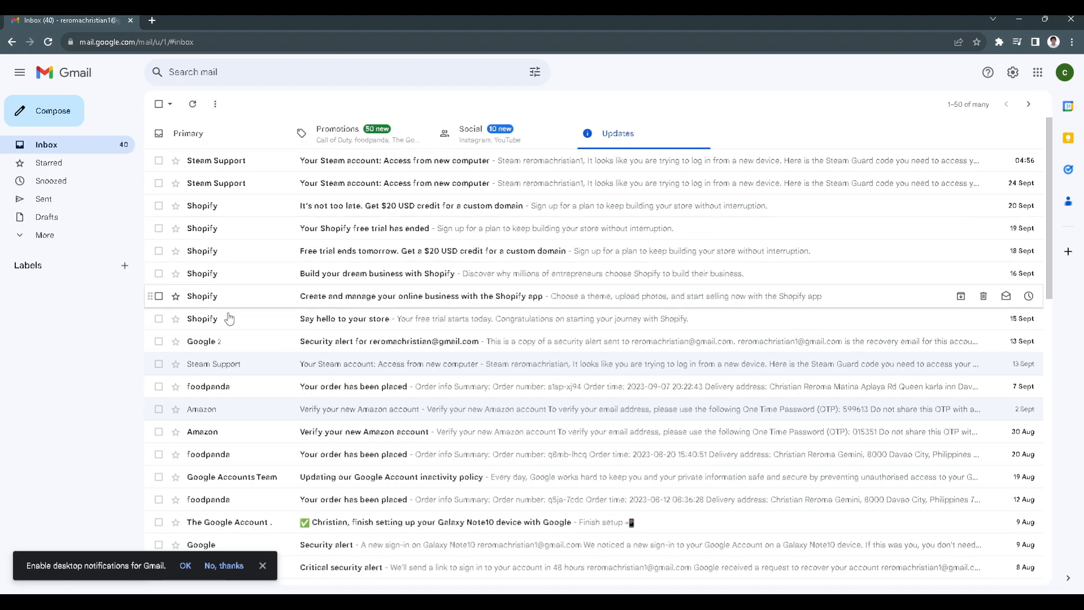
{"action": "mouse_move", "coordinate": [237, 259]}
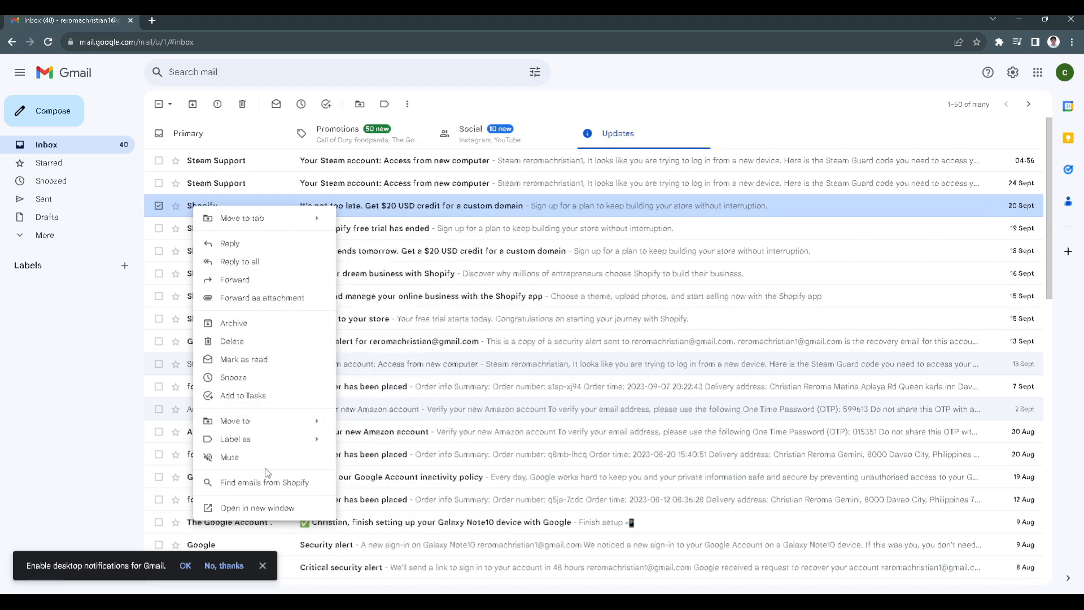
{"action": "mouse_move", "coordinate": [265, 482]}
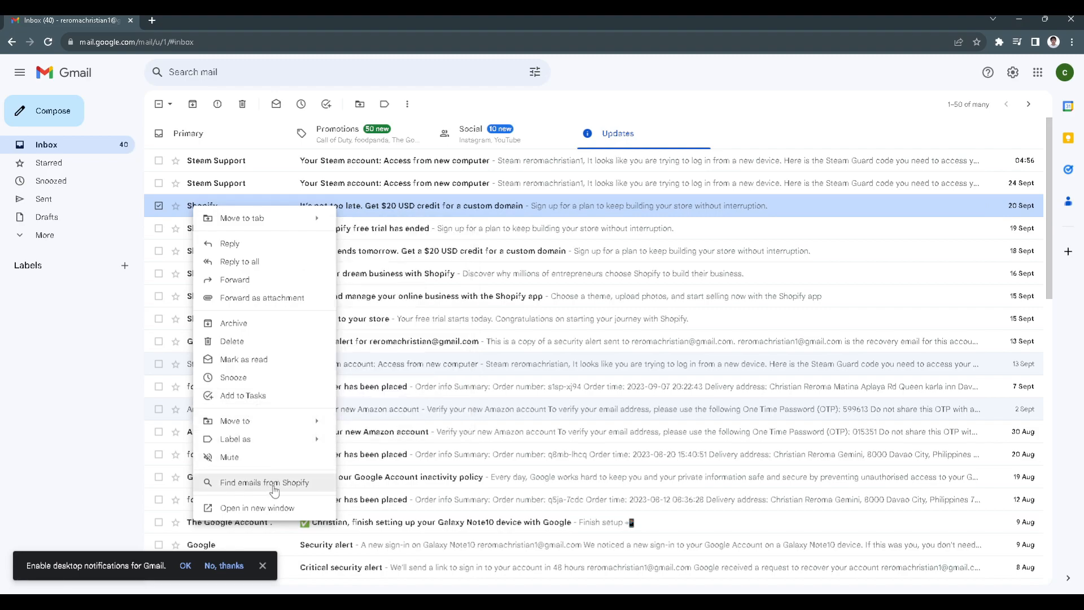
Find all emails from Shopify, select all six, and delete them
{"action": "left_click", "coordinate": [265, 482]}
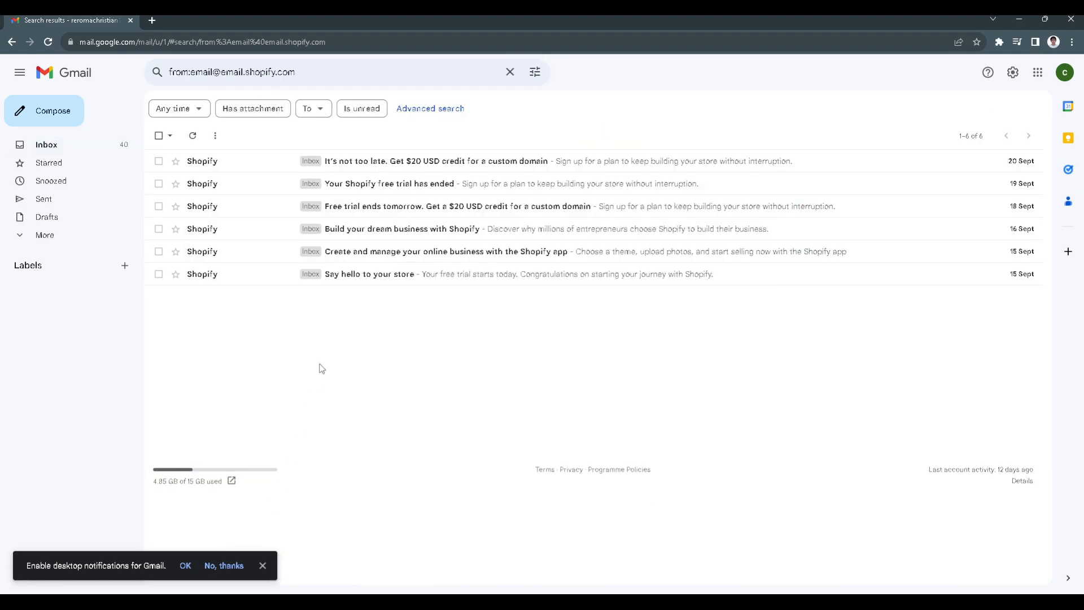
{"action": "mouse_move", "coordinate": [269, 169]}
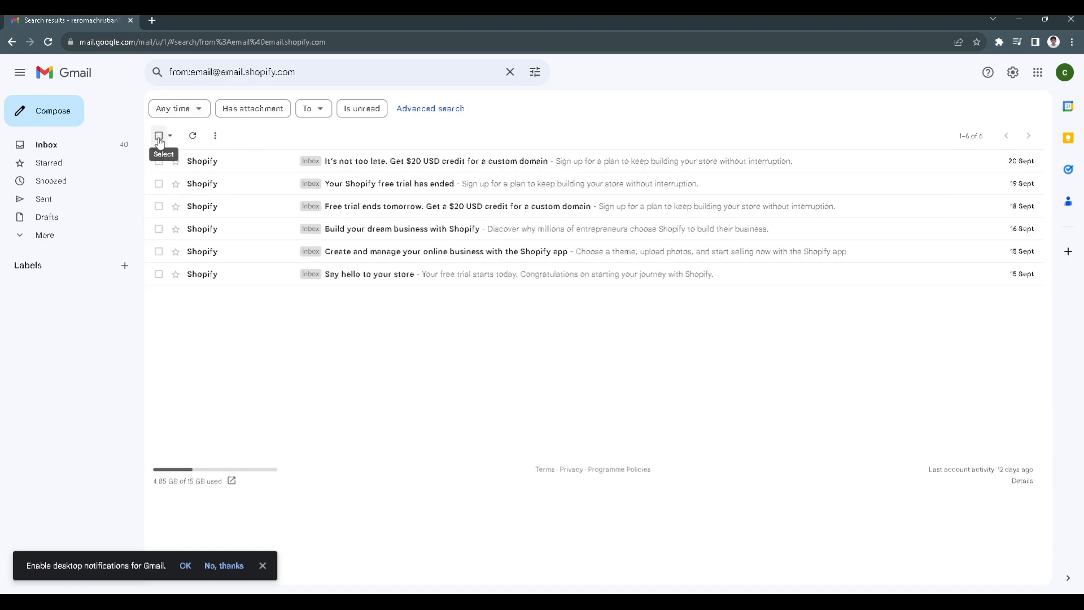
{"action": "left_click", "coordinate": [158, 135]}
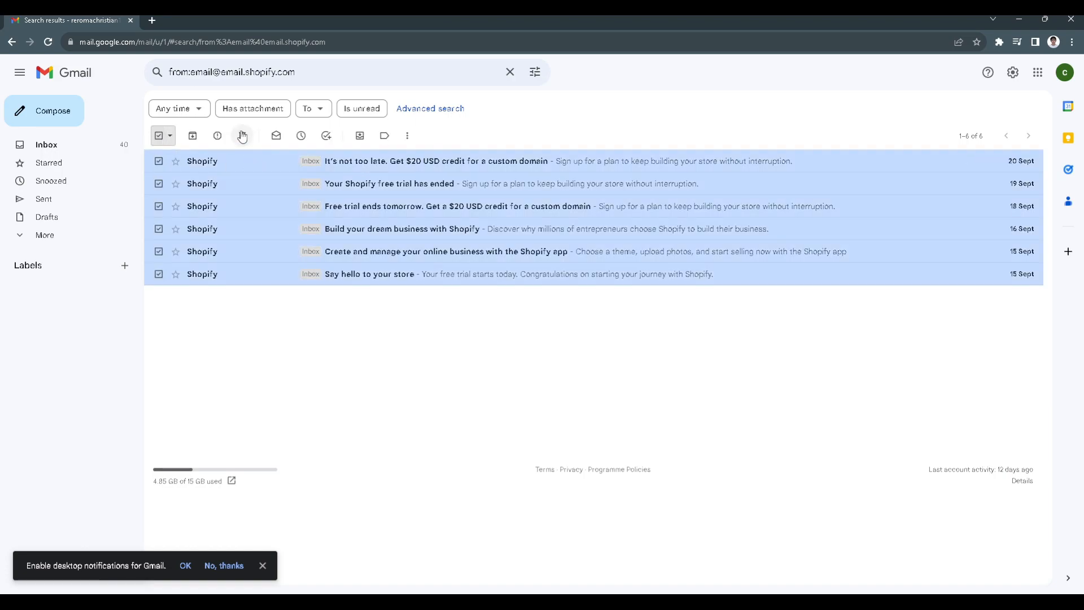
{"action": "left_click", "coordinate": [241, 135]}
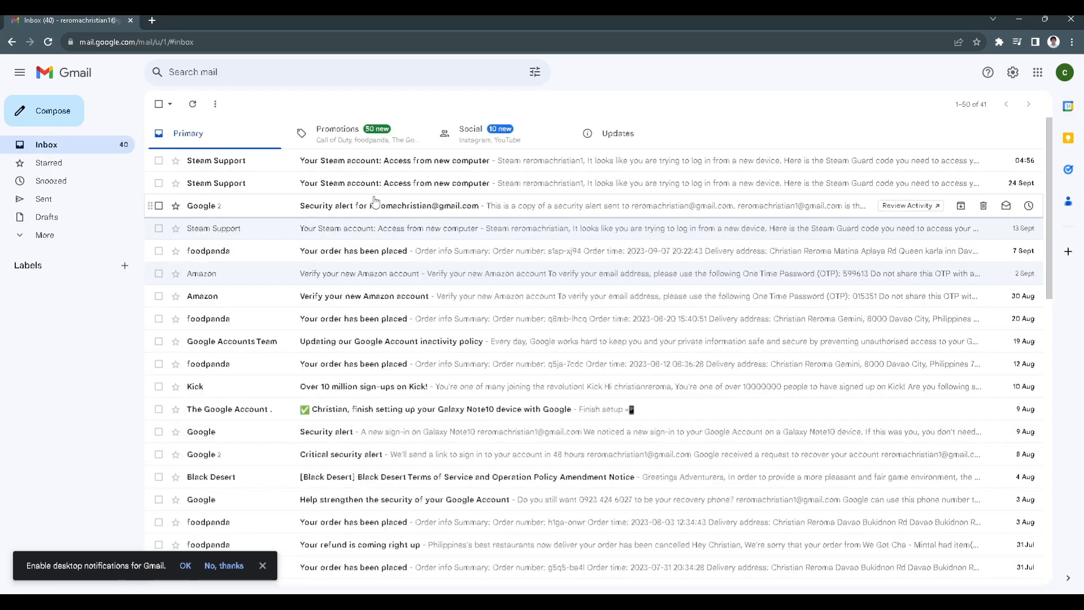
Return to the Updates tab and scroll its 36 messages to confirm no Shopify emails
{"action": "left_click", "coordinate": [617, 133]}
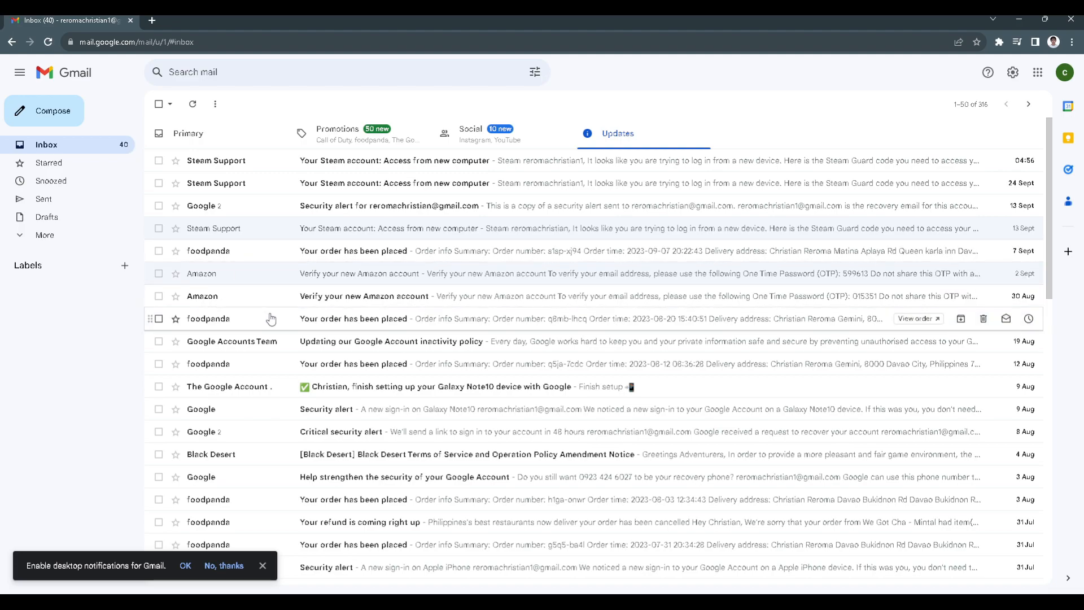
{"action": "mouse_move", "coordinate": [194, 333]}
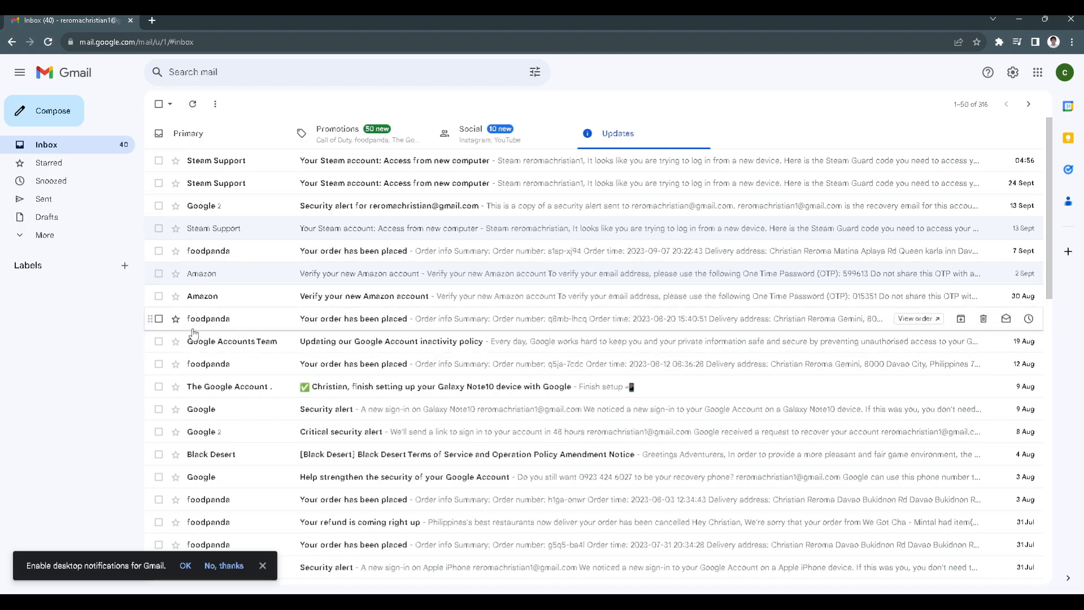
{"action": "scroll", "scroll_direction": "down", "scroll_amount": 3}
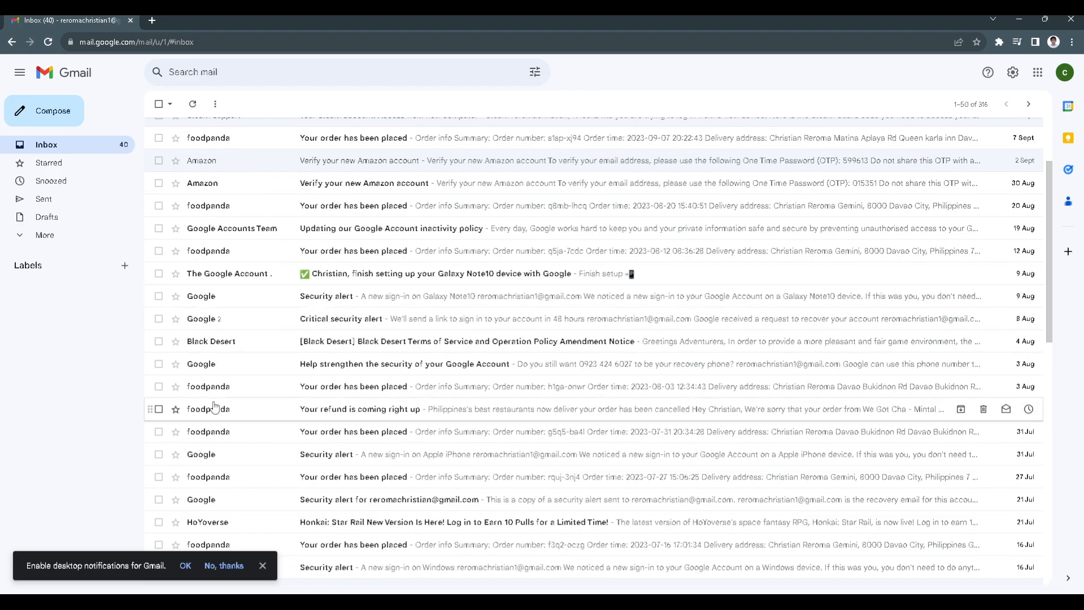
{"action": "scroll", "scroll_direction": "down", "scroll_amount": 3}
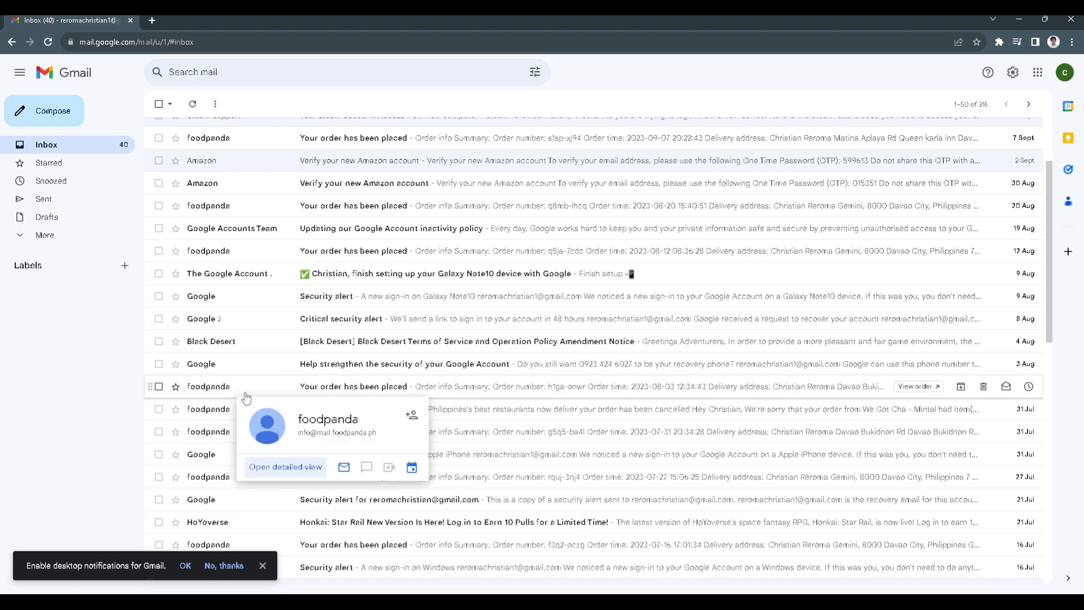
{"action": "mouse_move", "coordinate": [247, 430]}
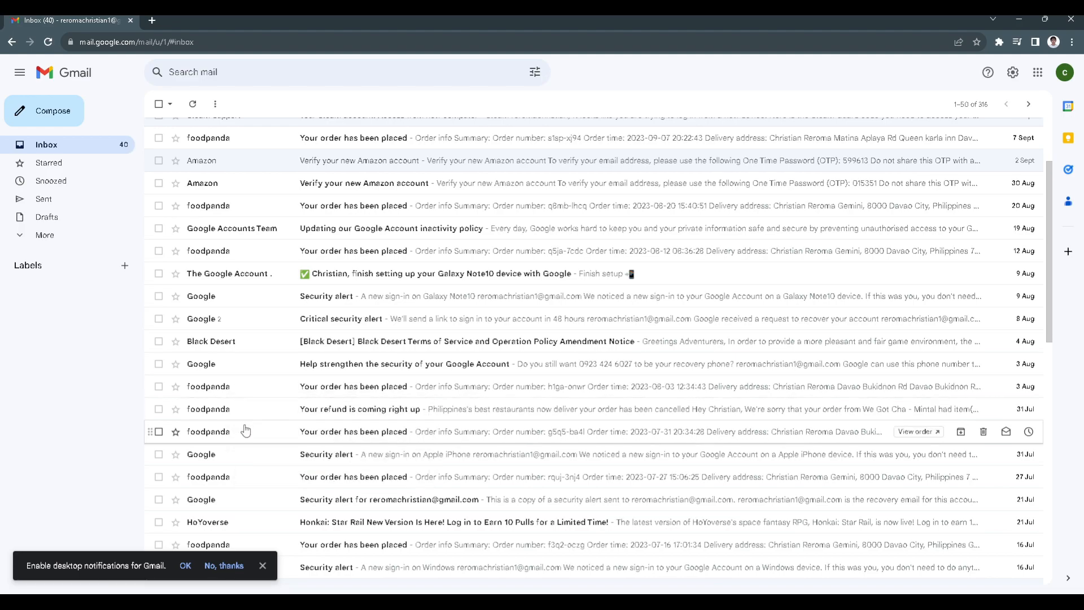